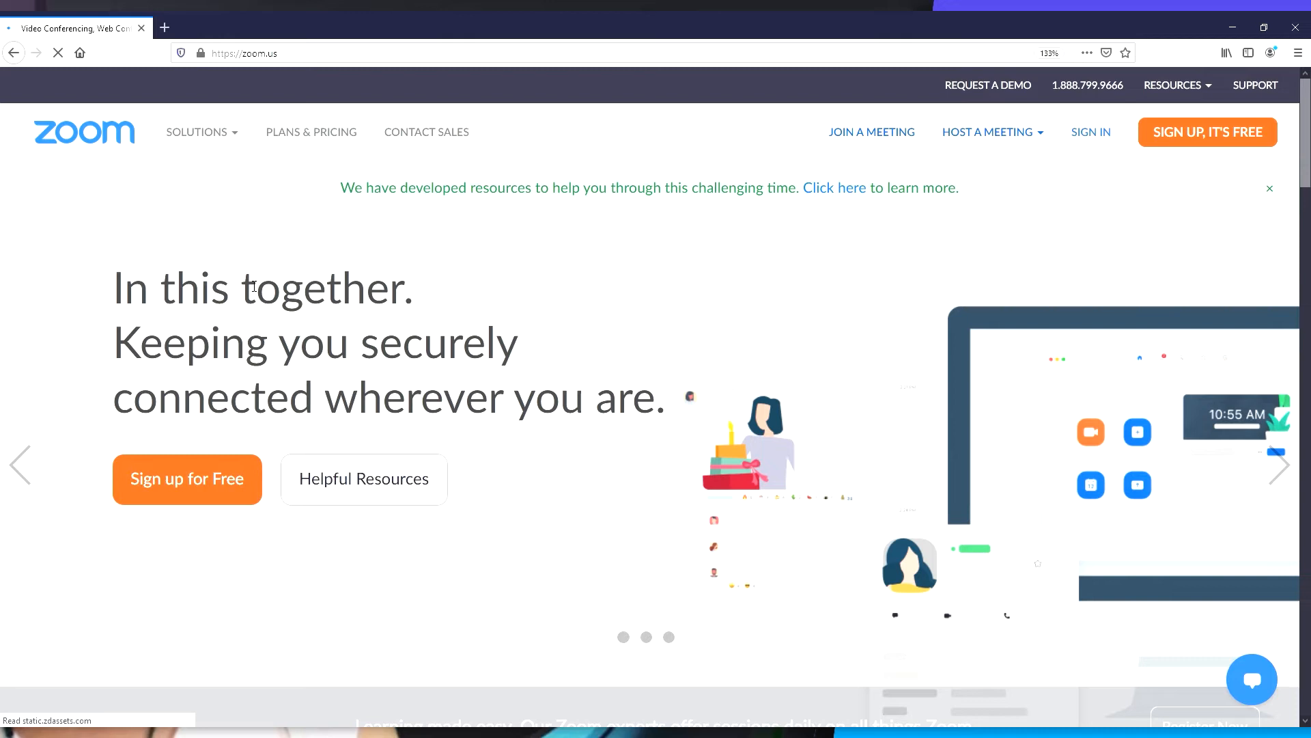
mouse_move(1197, 123)
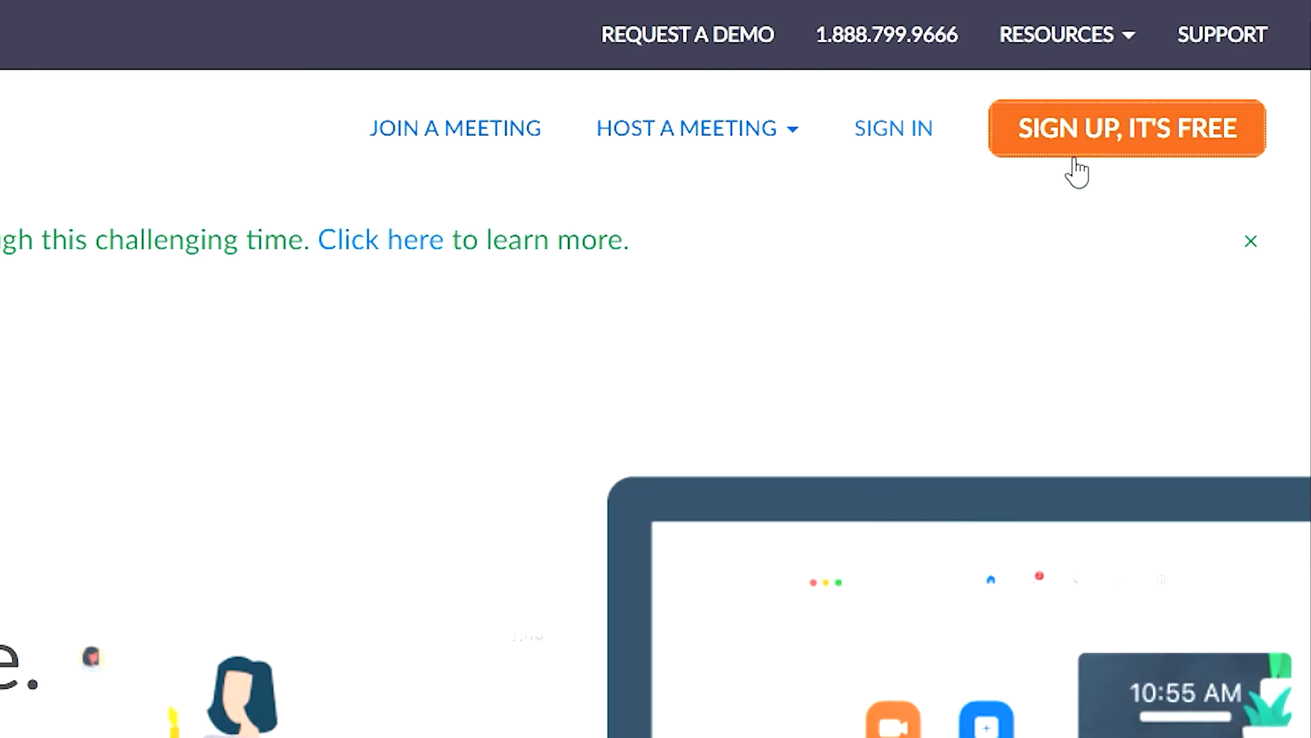
- Begin the free sign-up with birth year 1990 and confirm the date of birth
left_click(1125, 128)
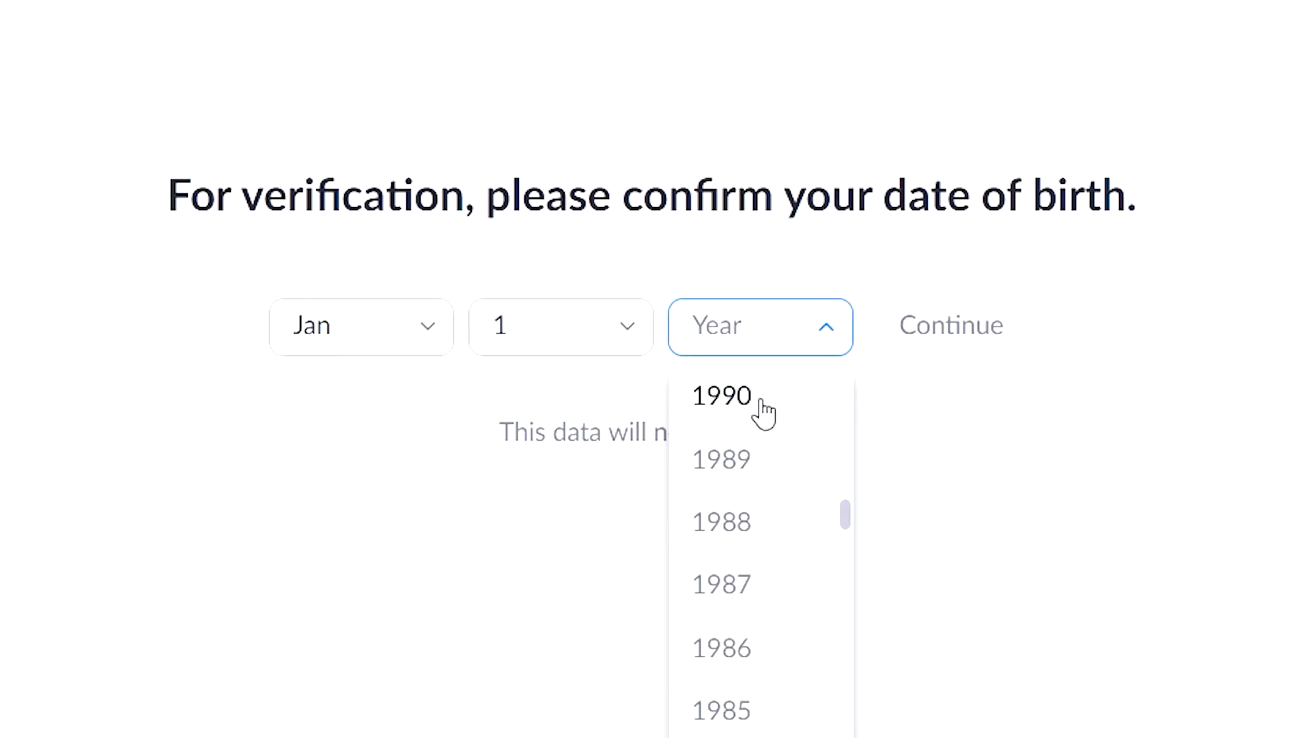
left_click(720, 395)
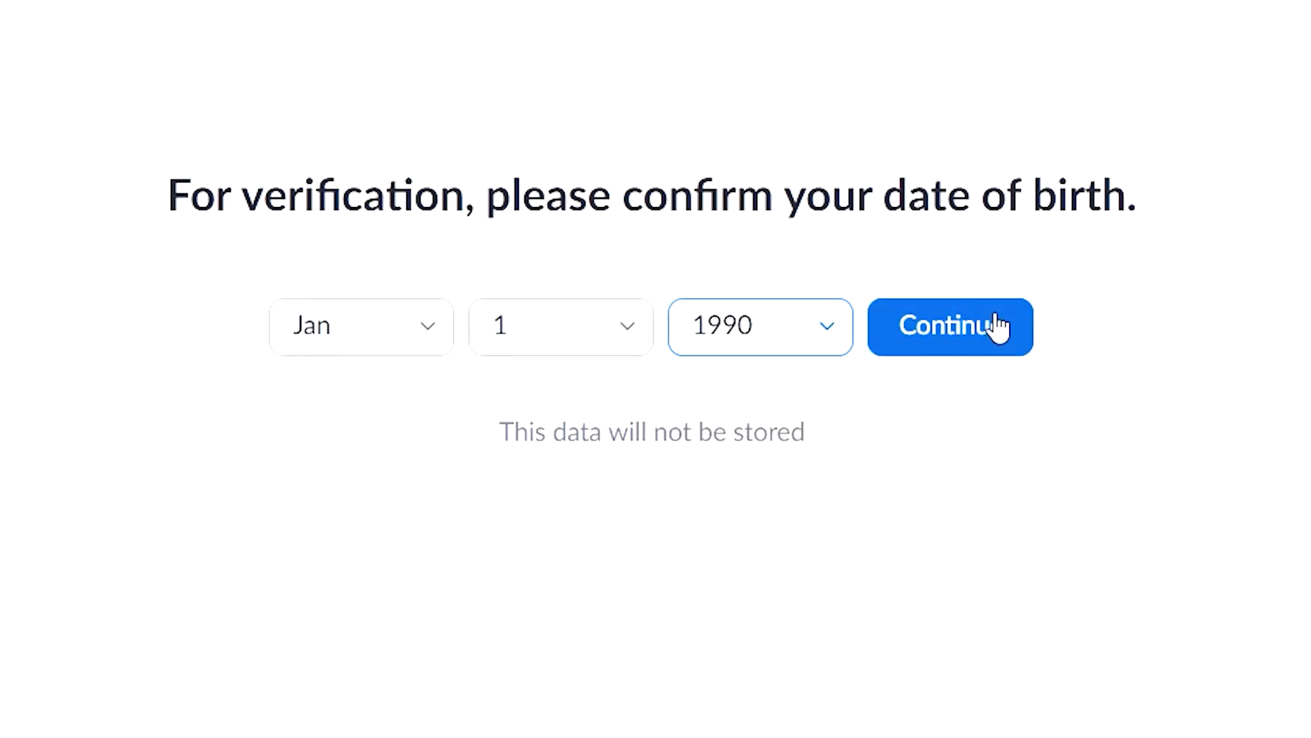
left_click(950, 326)
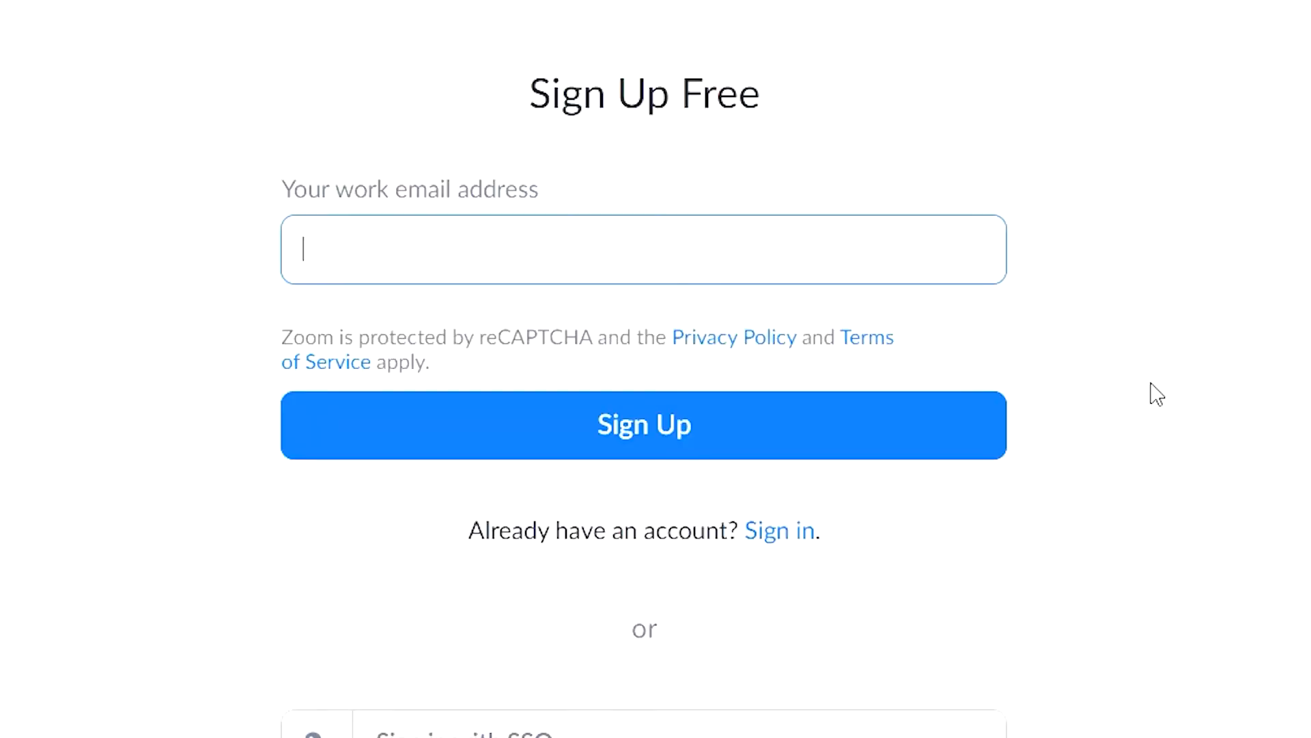
scroll("down", 3)
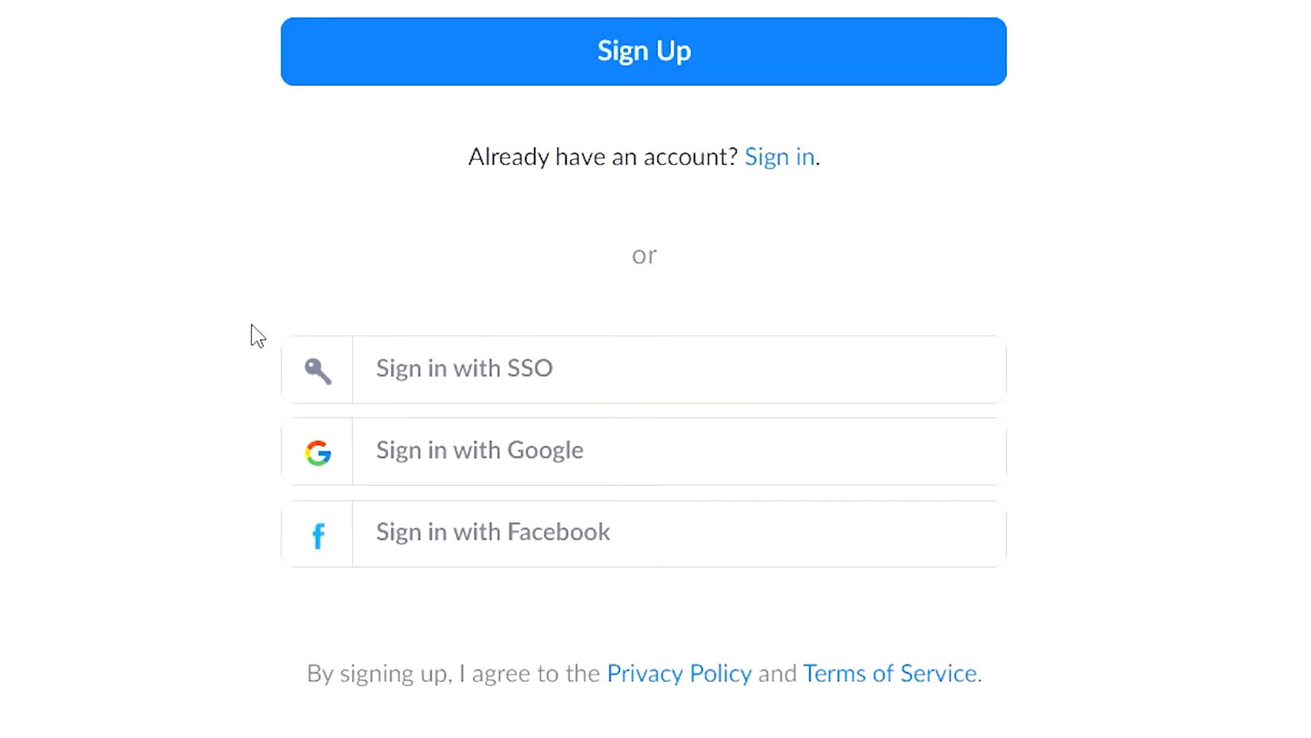
mouse_move(430, 469)
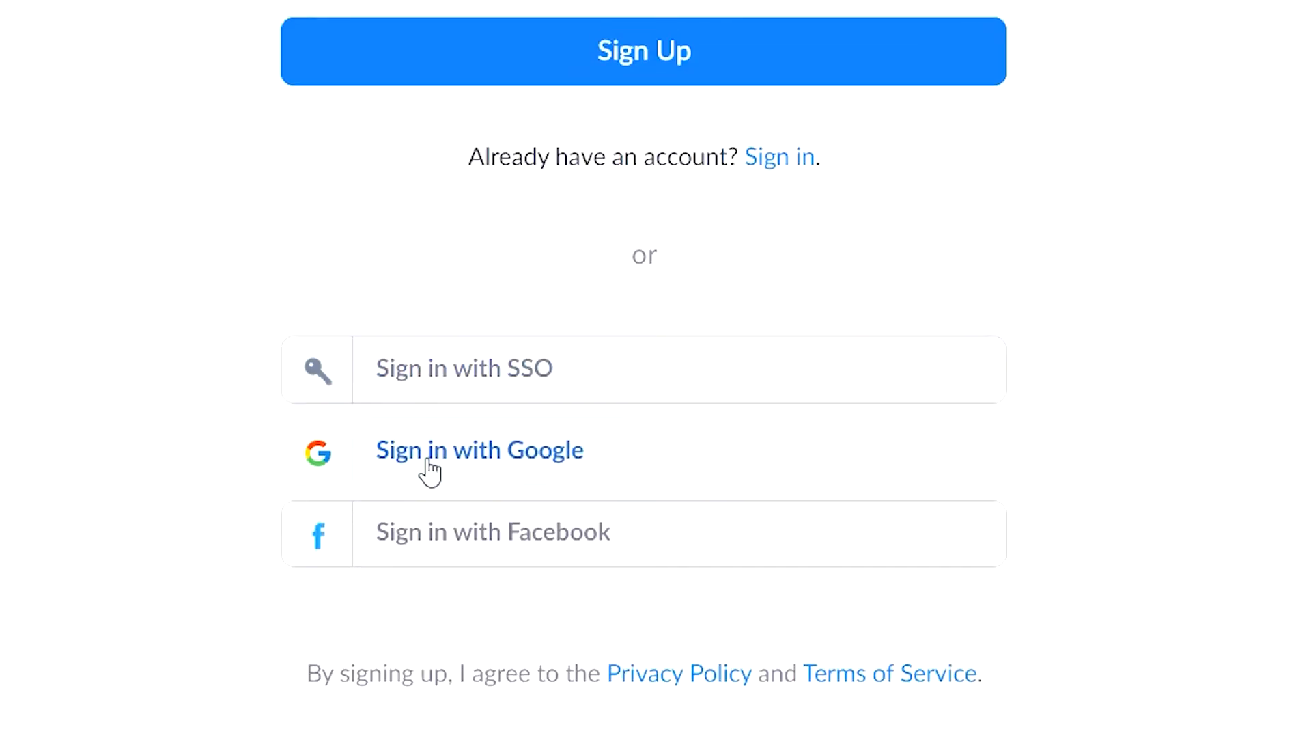
- Create the Zoom account through Google sign-in with the chosen Google account
left_click(480, 450)
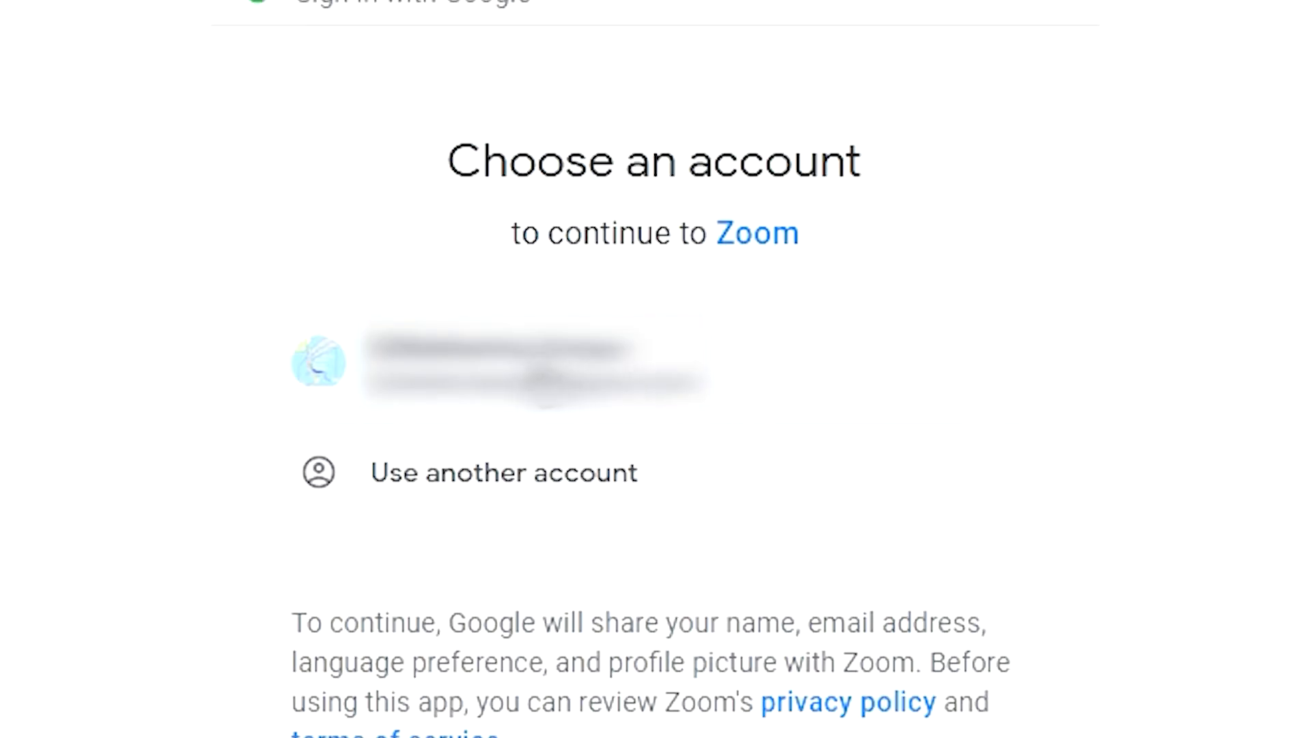
left_click(531, 371)
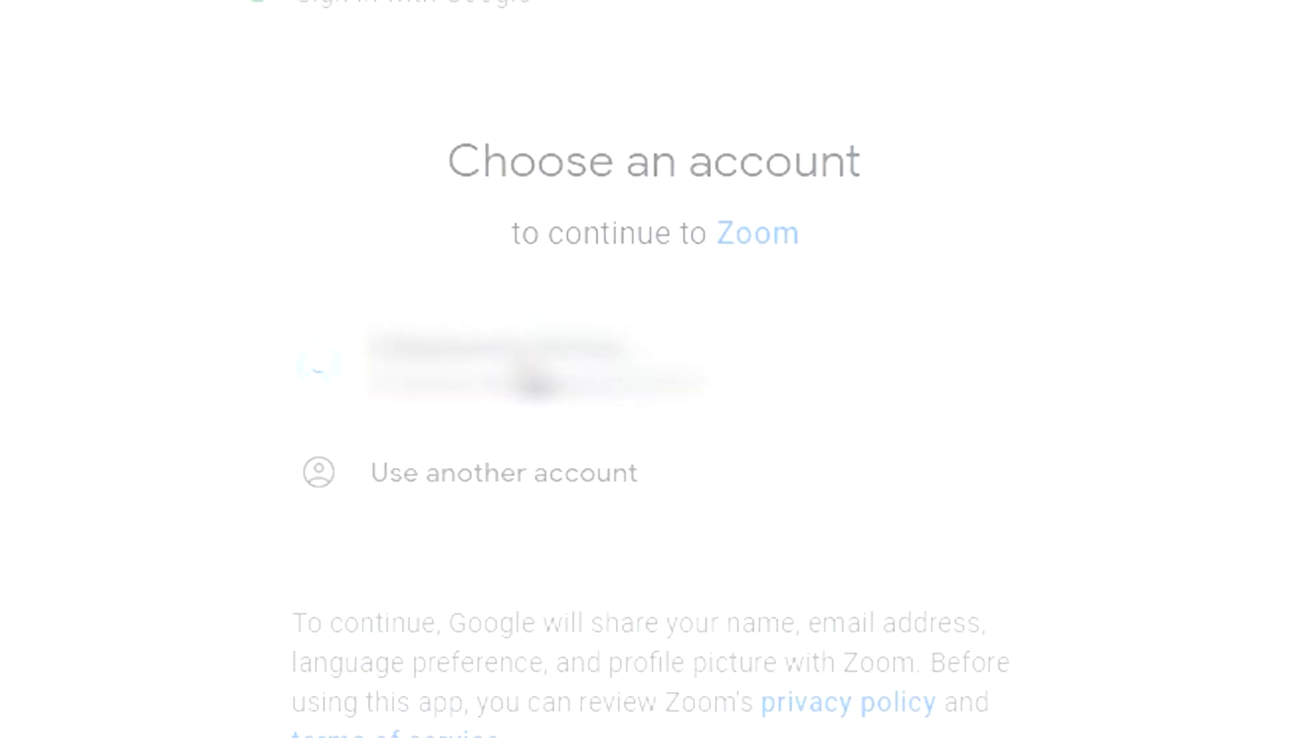
left_click(494, 367)
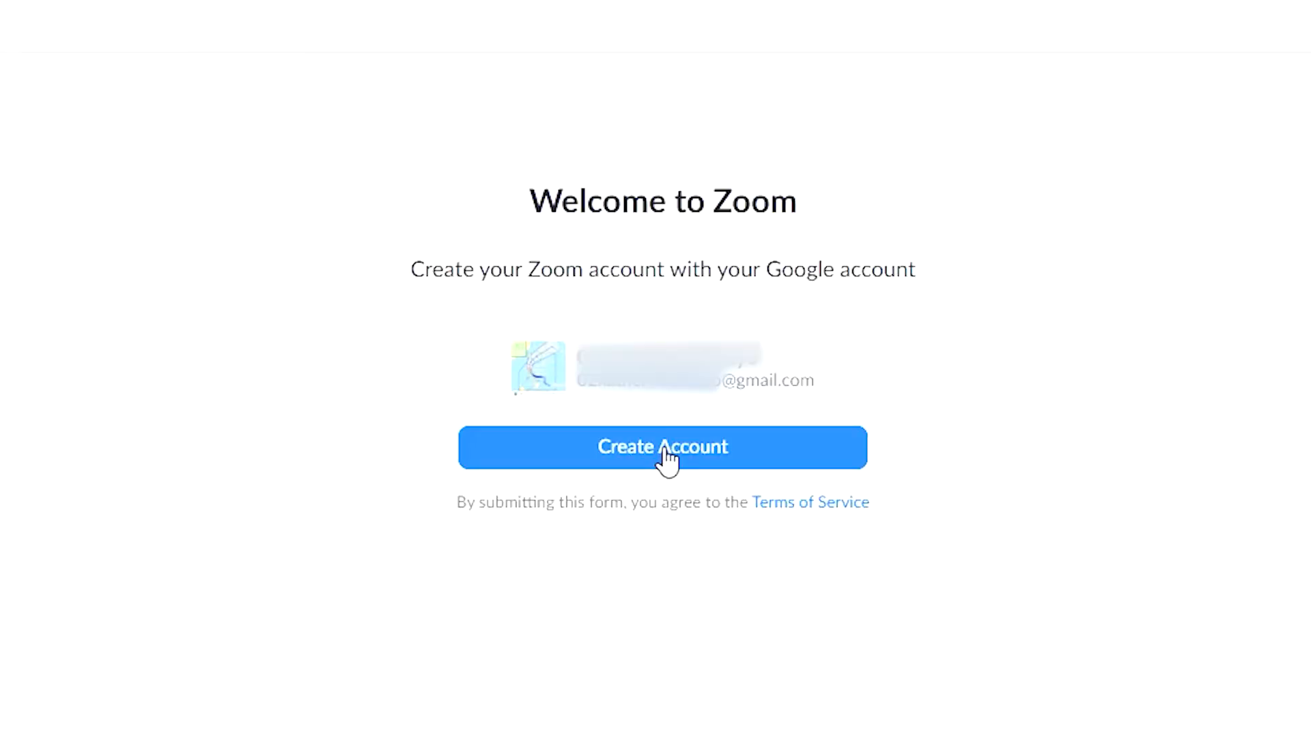
left_click(663, 447)
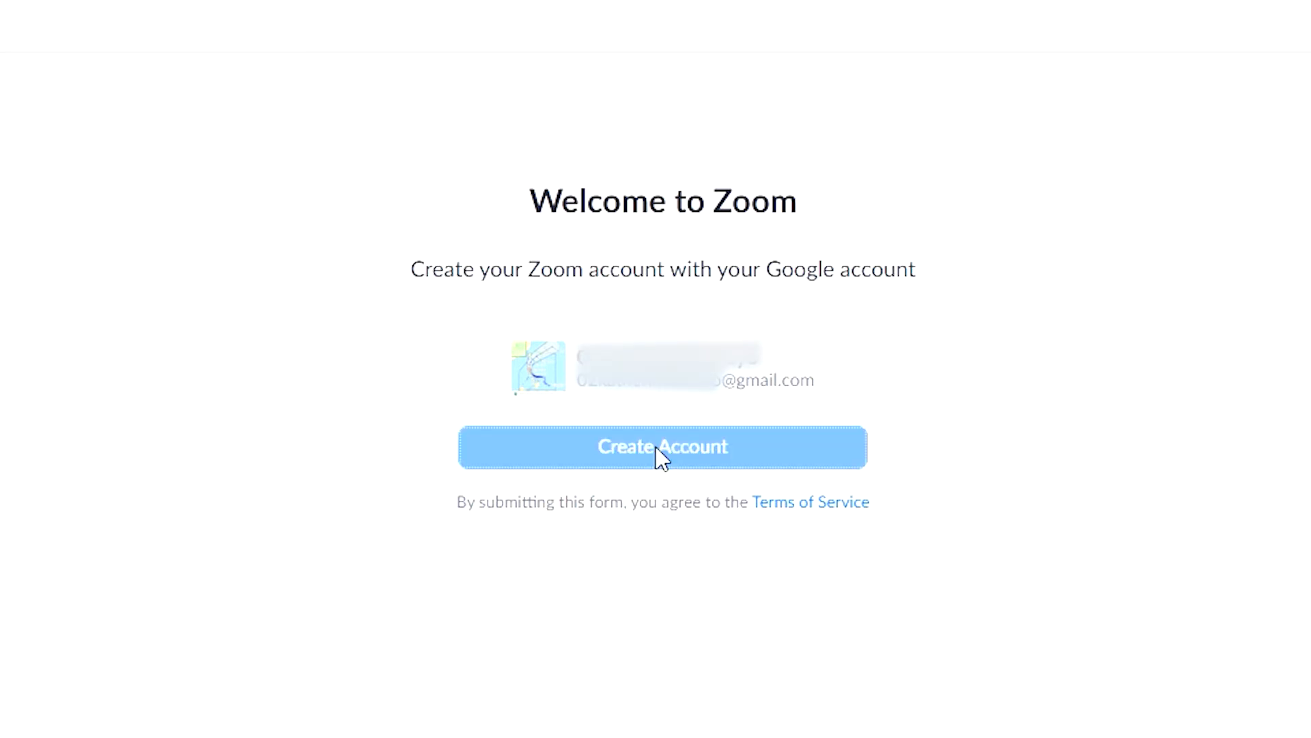
left_click(662, 447)
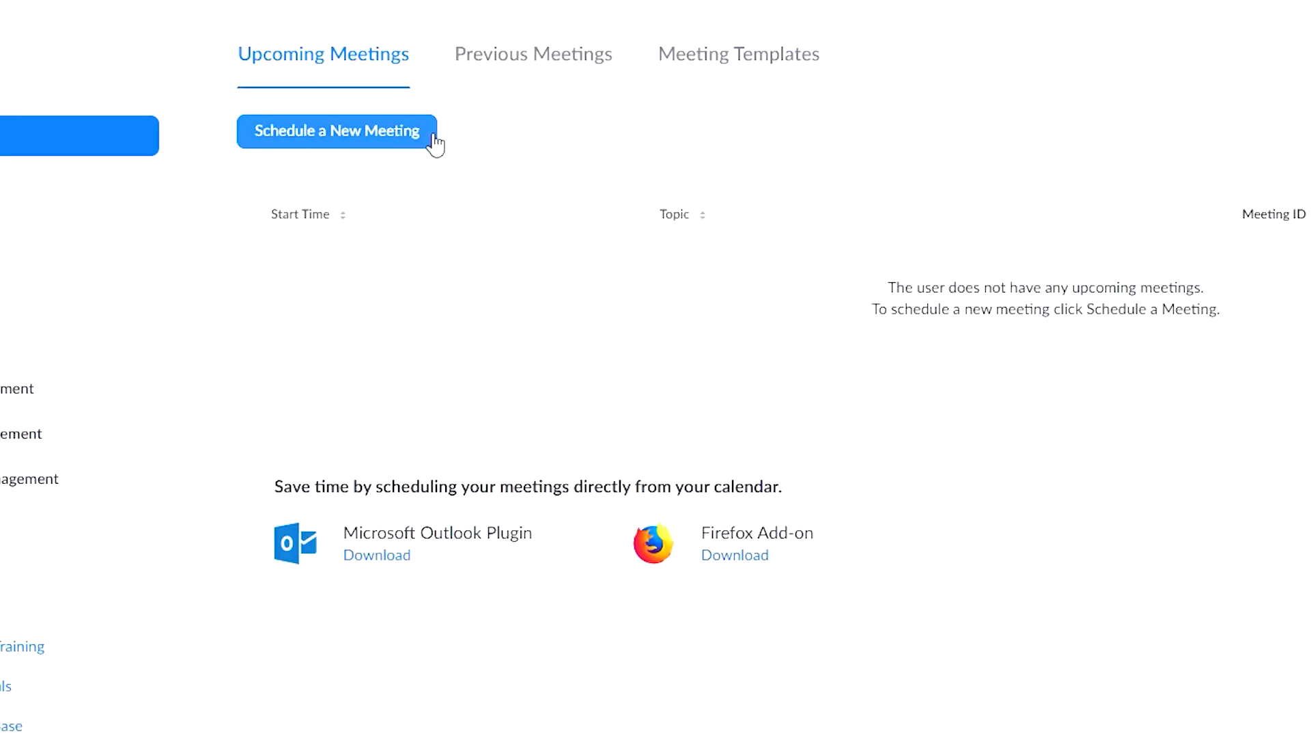
- Schedule a new meeting with the topic 'My Test Meeting'
left_click(337, 130)
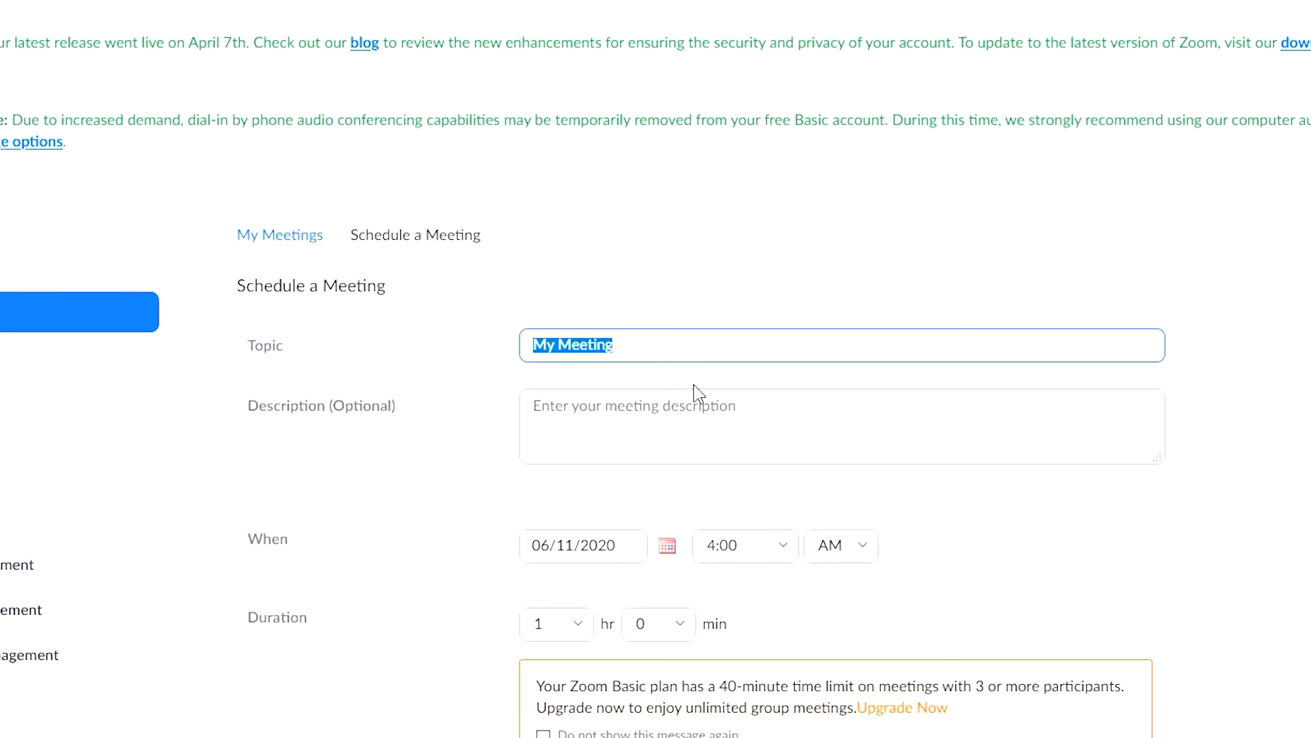
type("My Test")
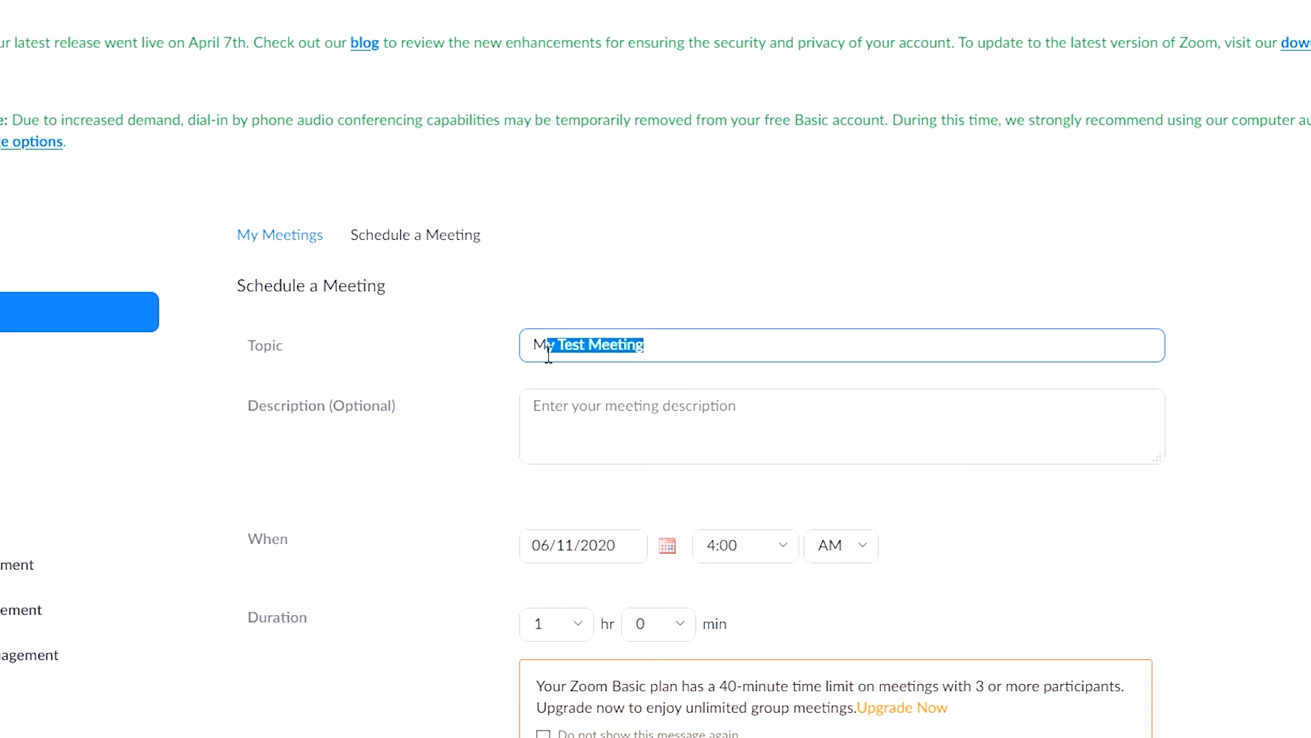
type("My Test Meeting")
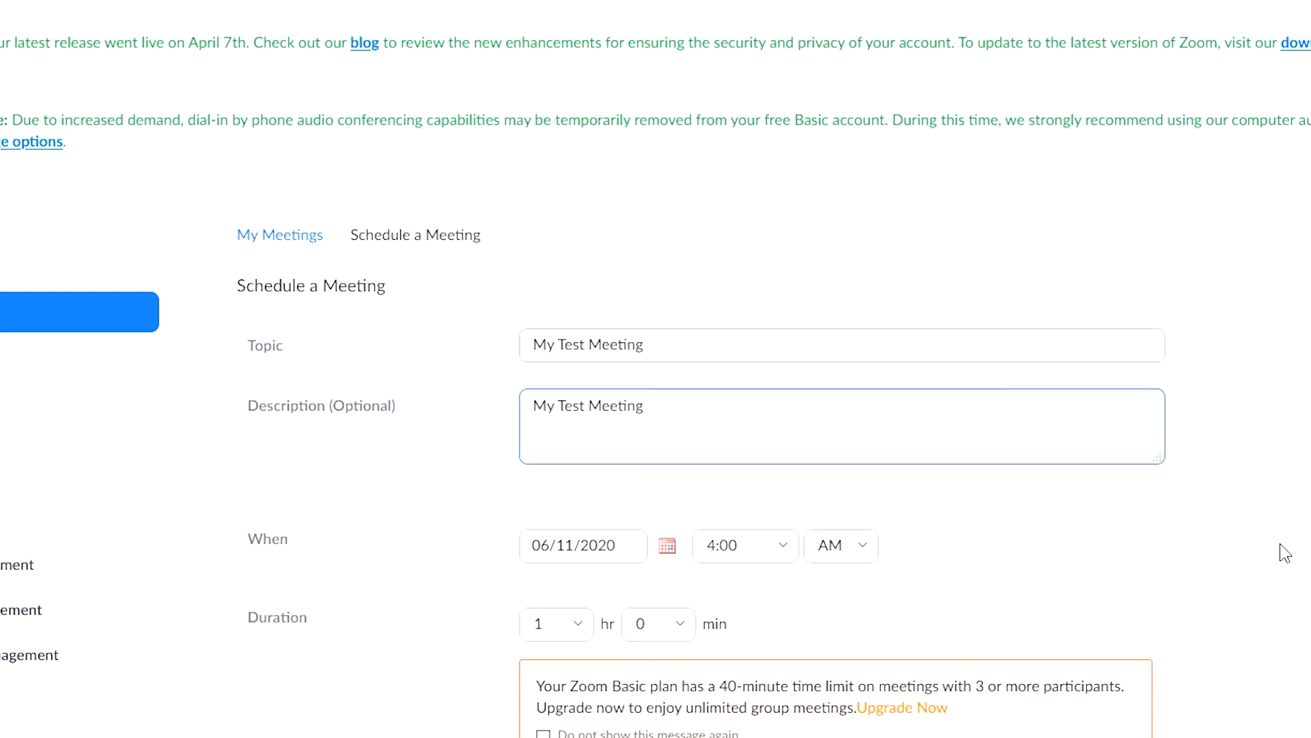
scroll("down", 3)
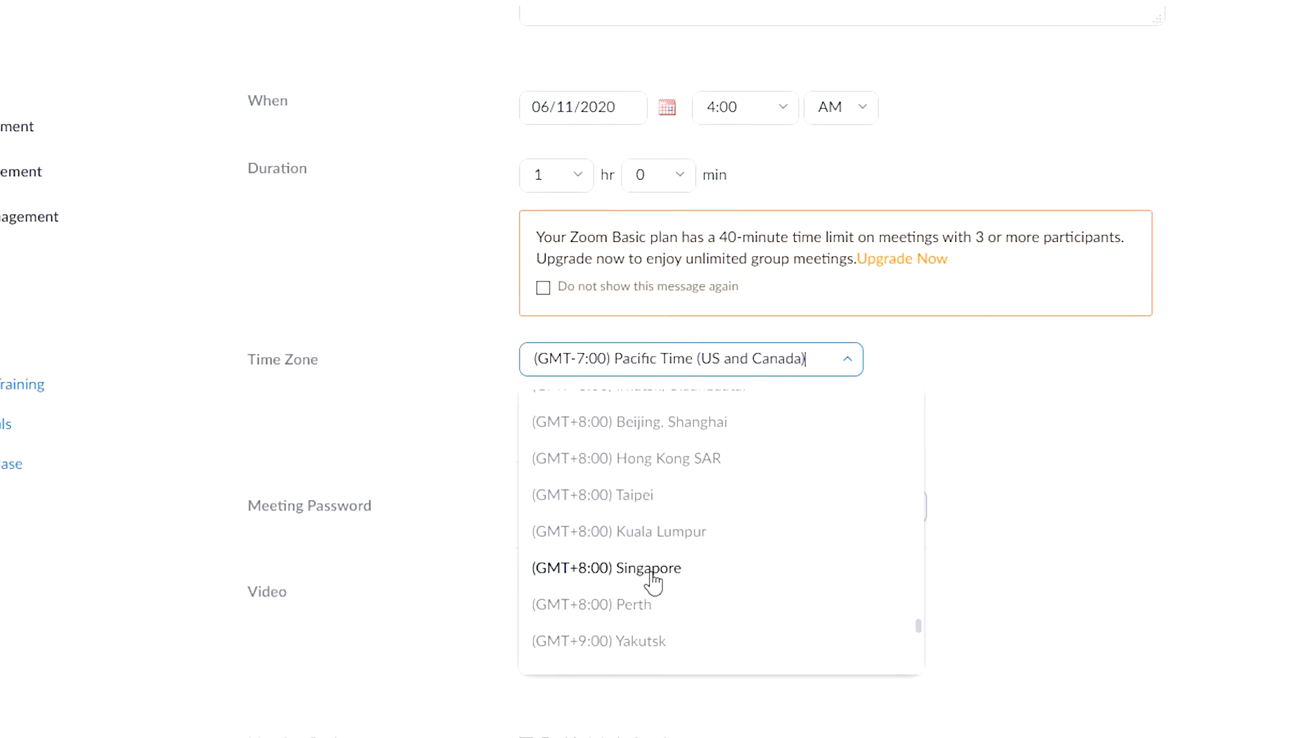
- Set Singapore time zone, host video on, join before host and mute on entry
left_click(646, 567)
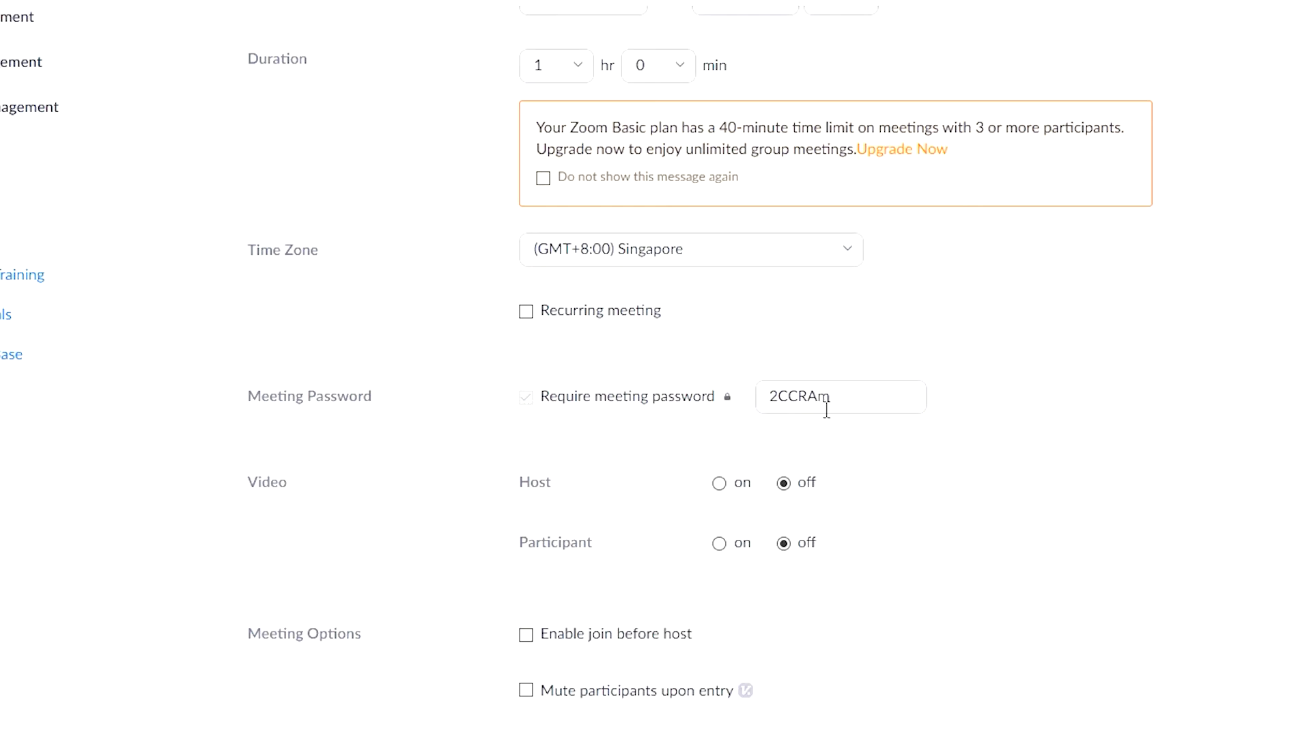
triple_click(798, 396)
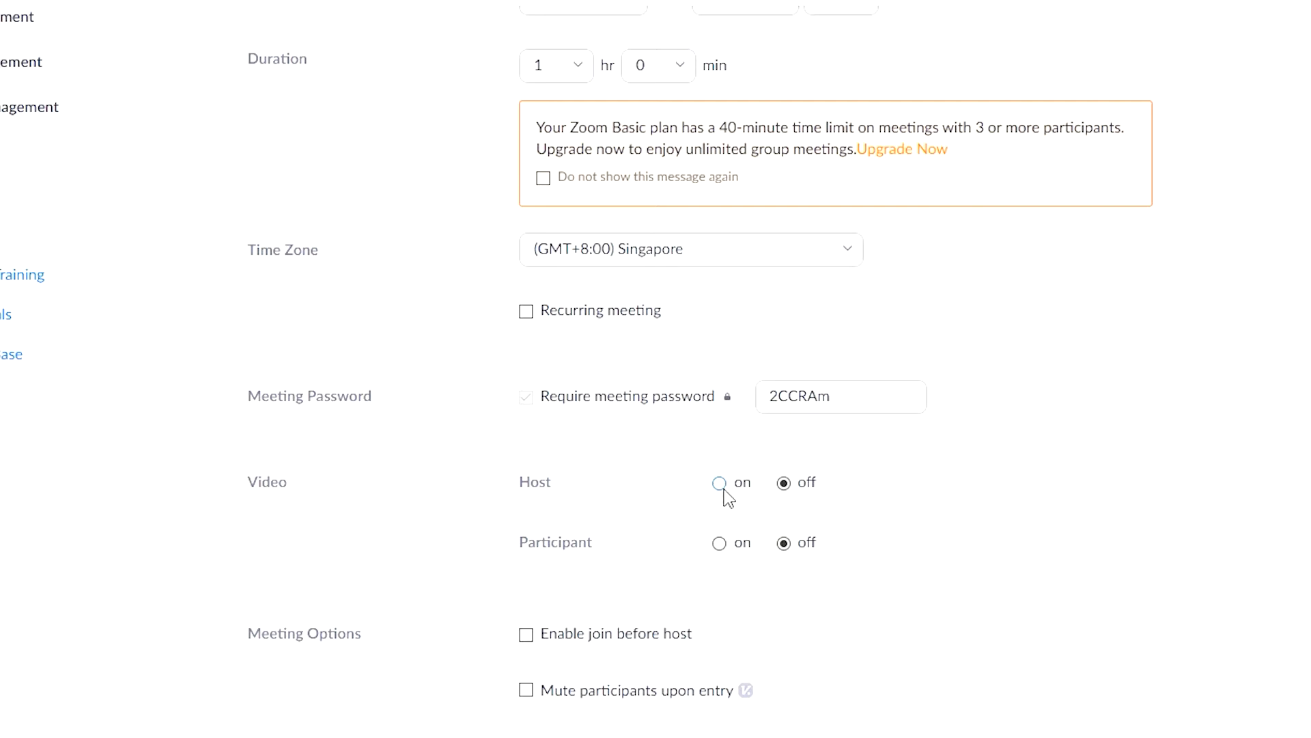
left_click(718, 482)
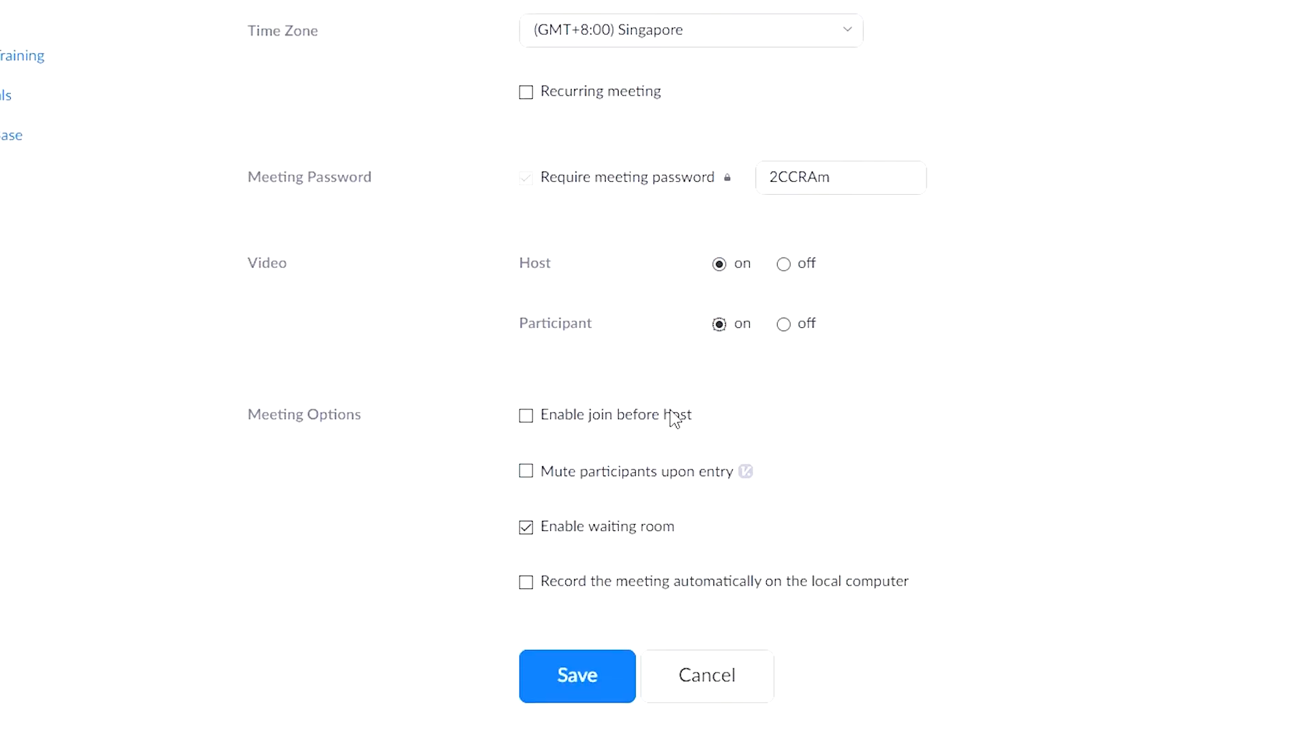
left_click(525, 415)
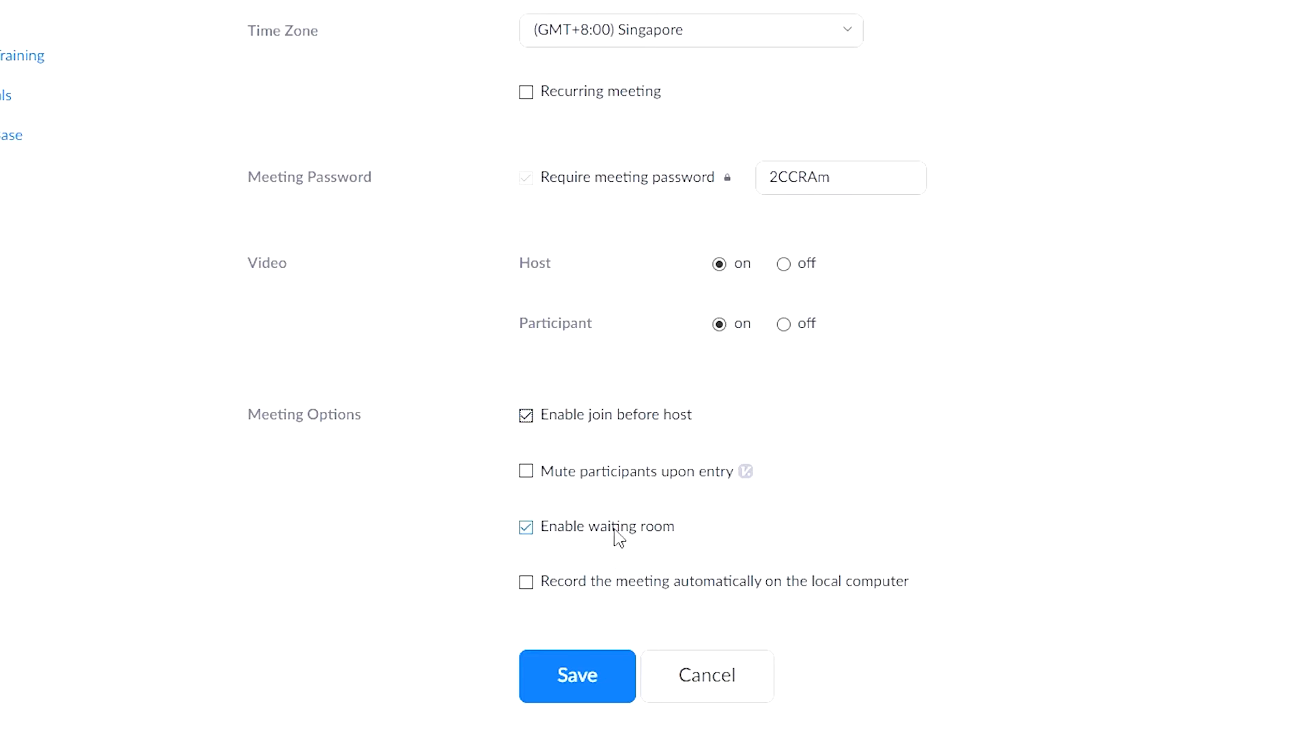
left_click(526, 472)
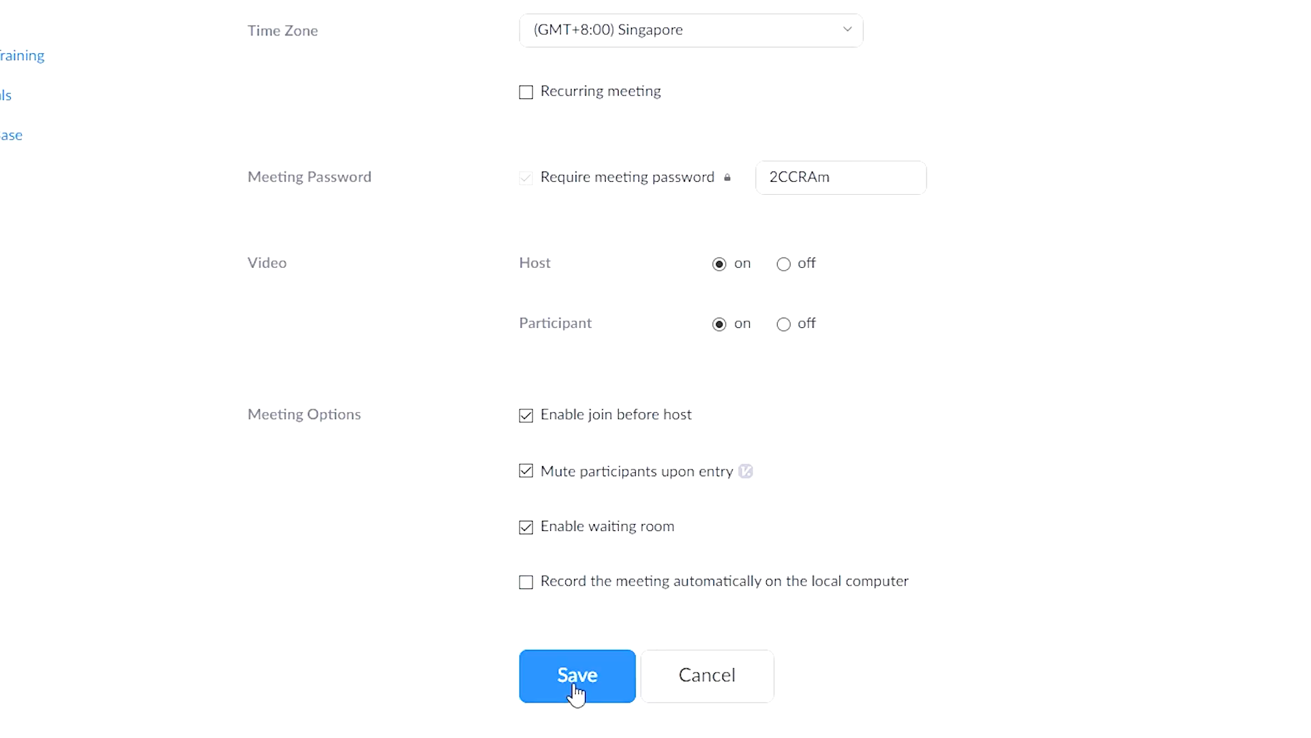
- Save 'My Test Meeting' and copy its full meeting invitation text
left_click(577, 676)
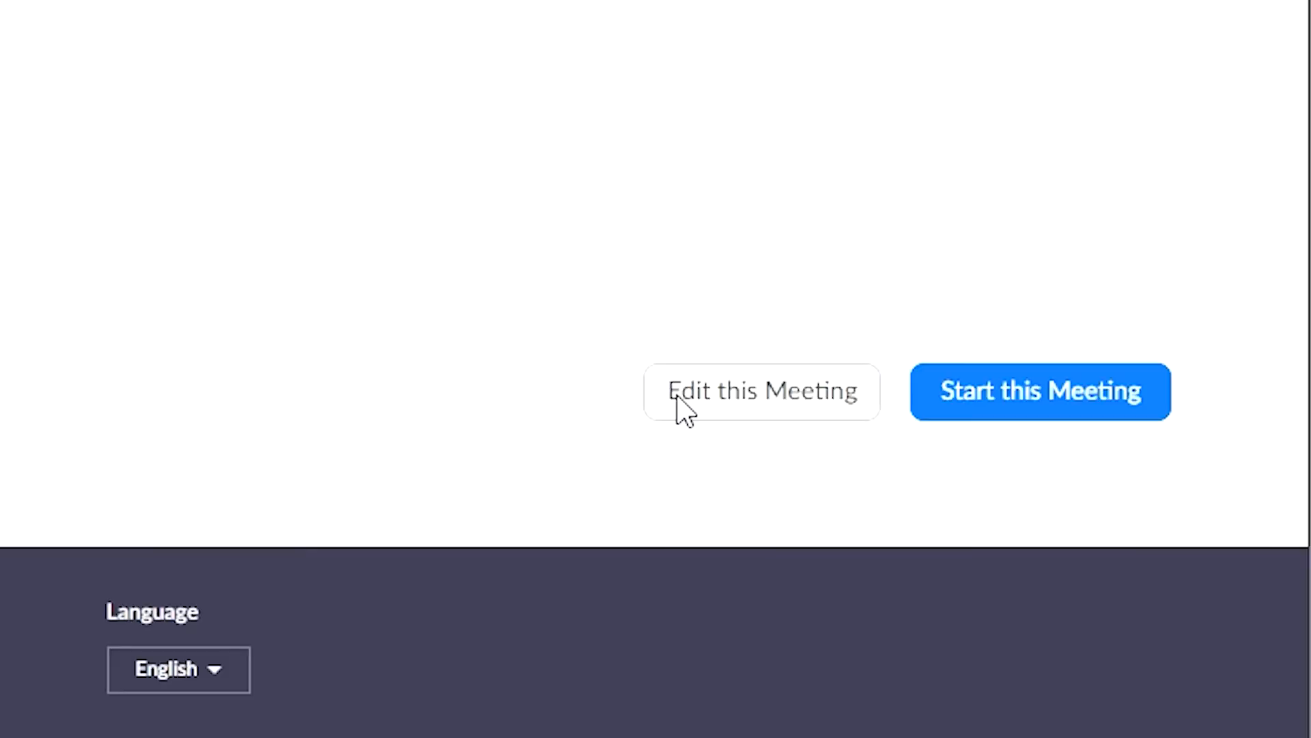
mouse_move(745, 390)
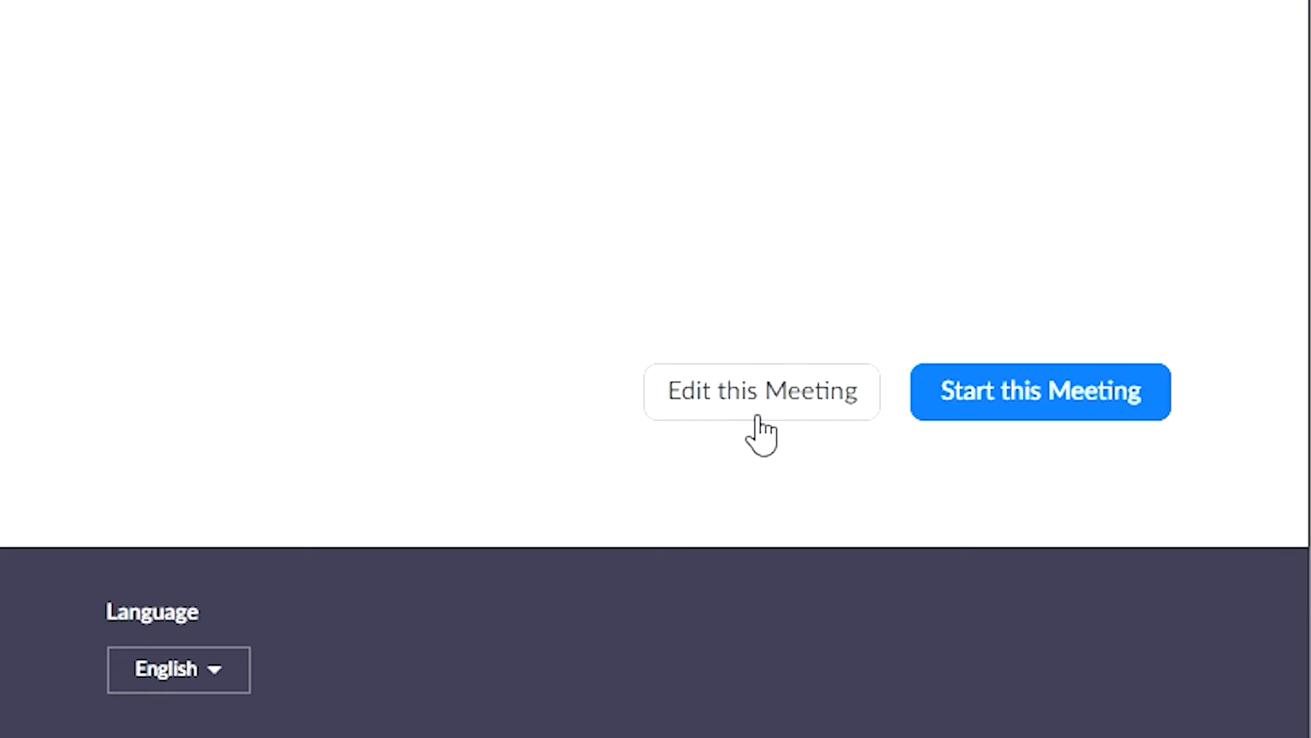
mouse_move(765, 421)
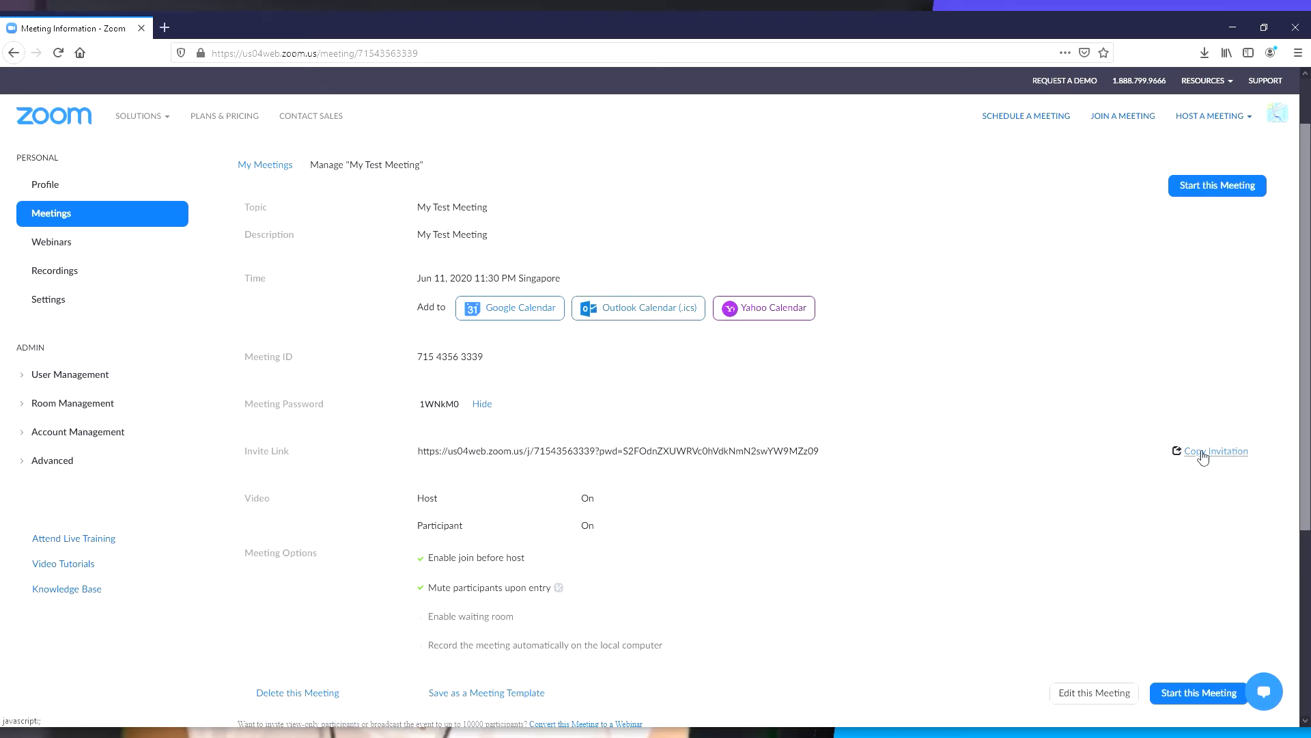
left_click(1216, 451)
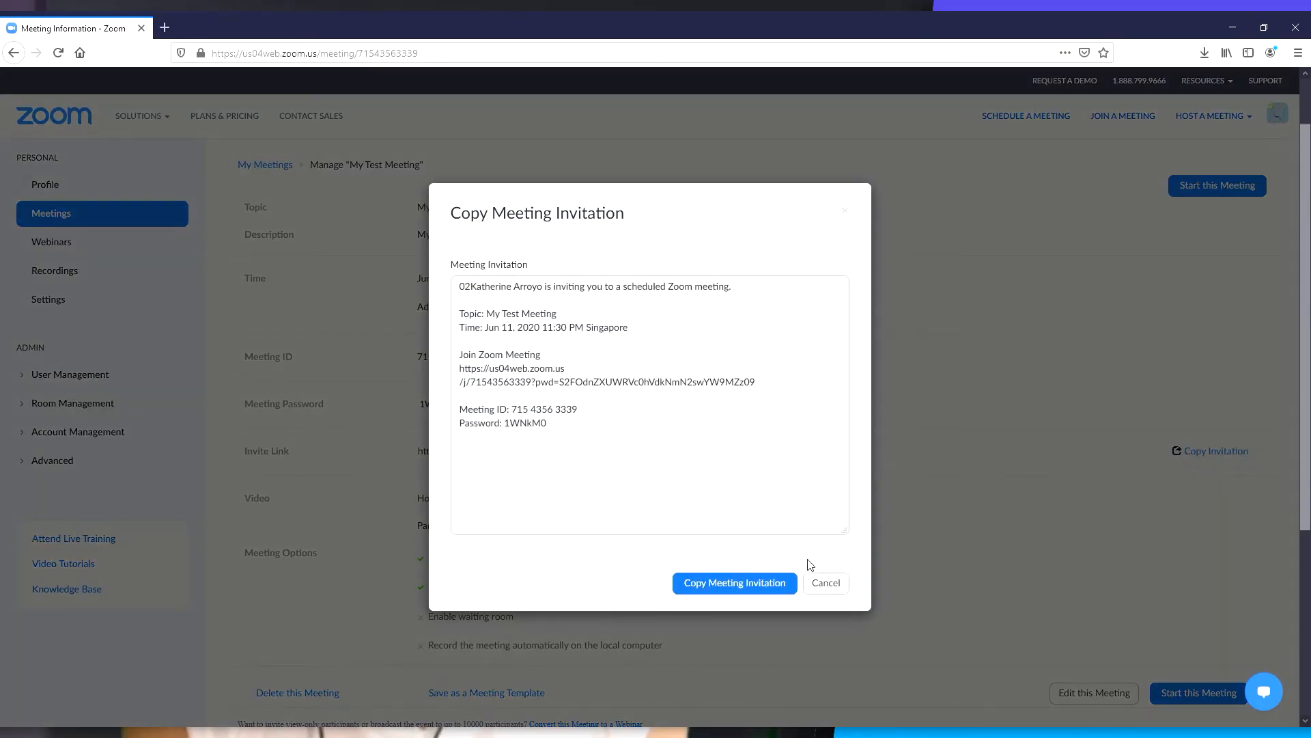
left_click(735, 583)
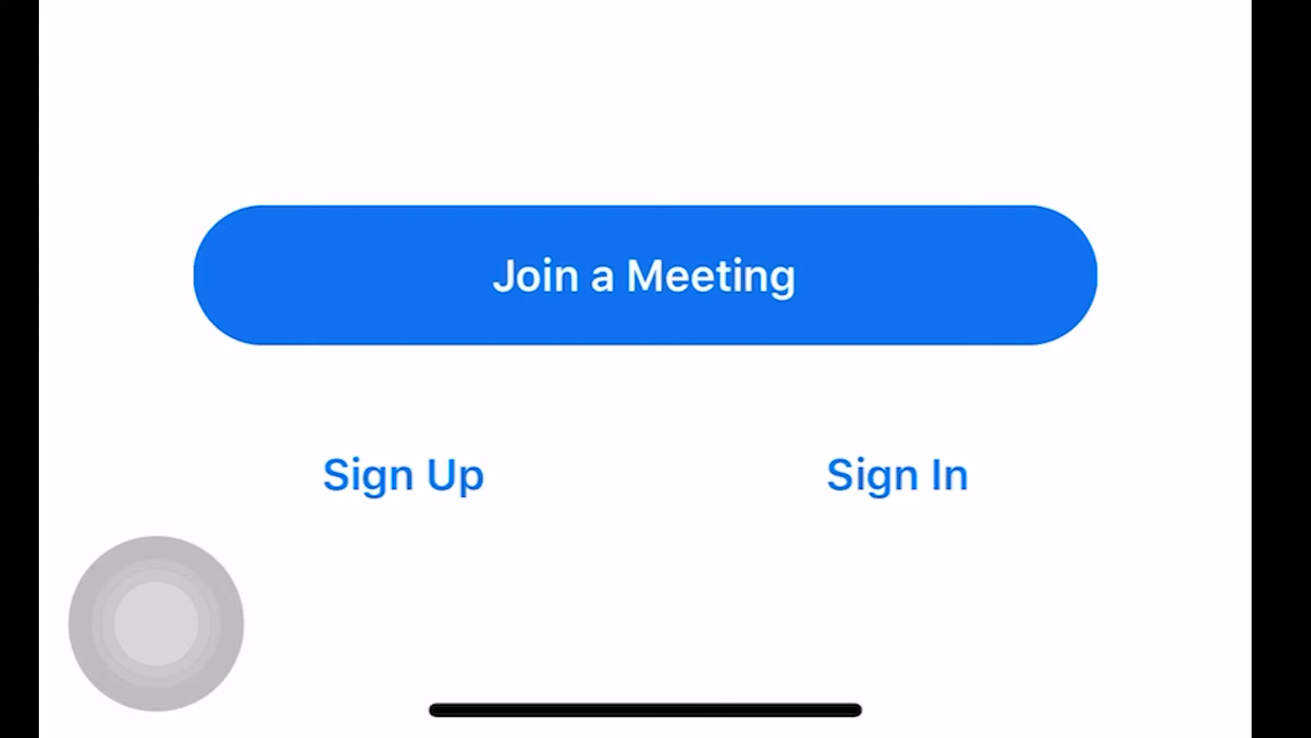
left_click(643, 275)
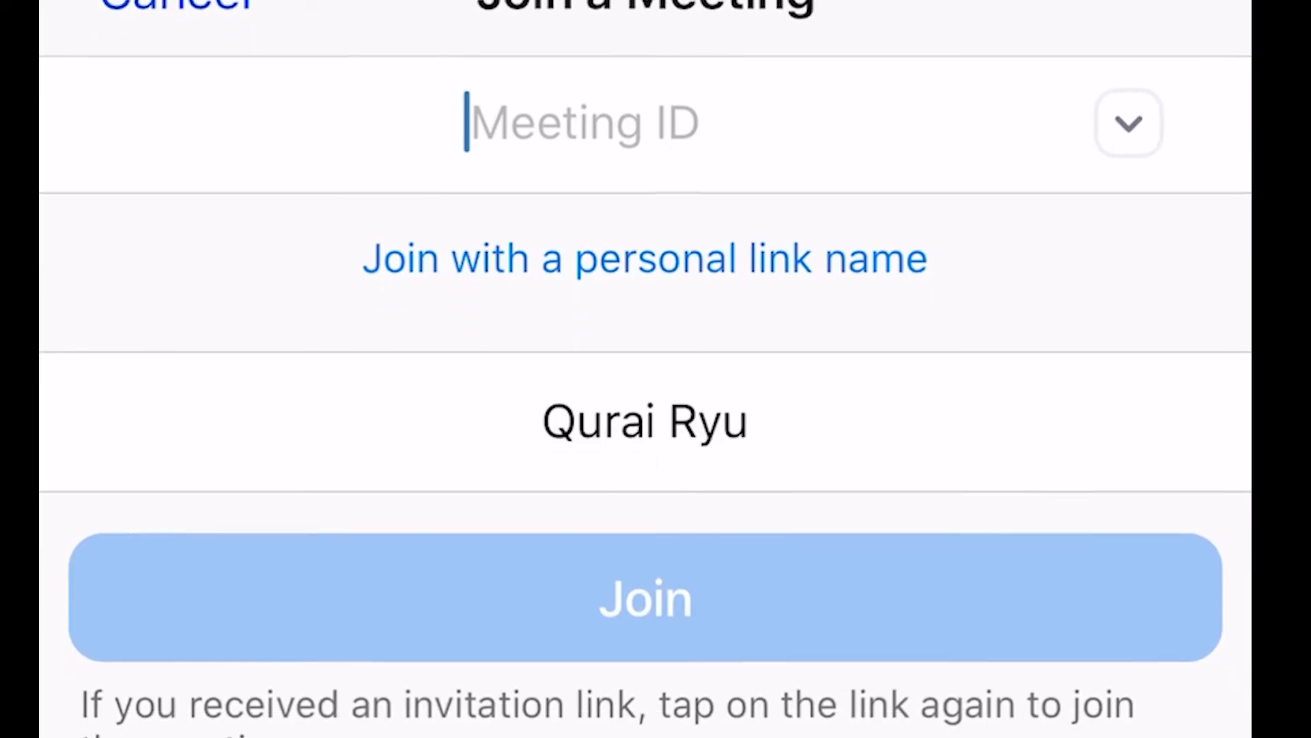
type("715 4356 3339")
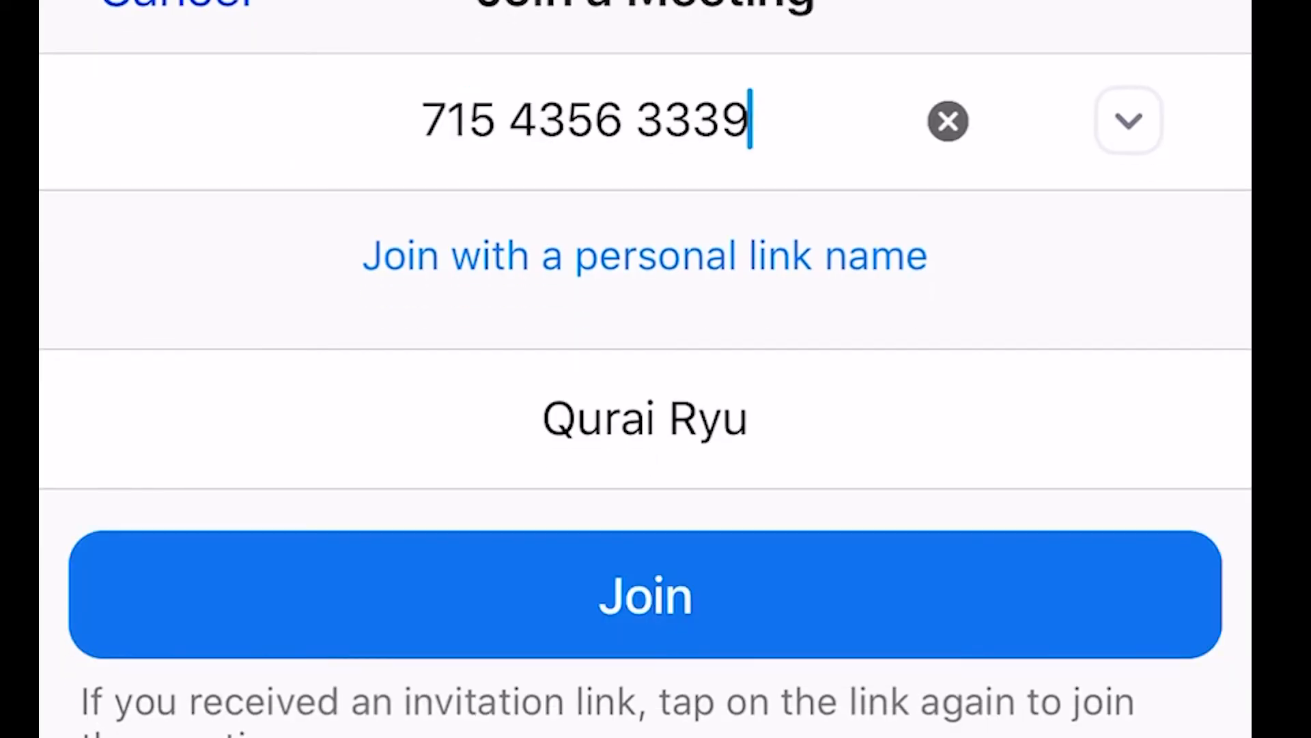
left_click(645, 596)
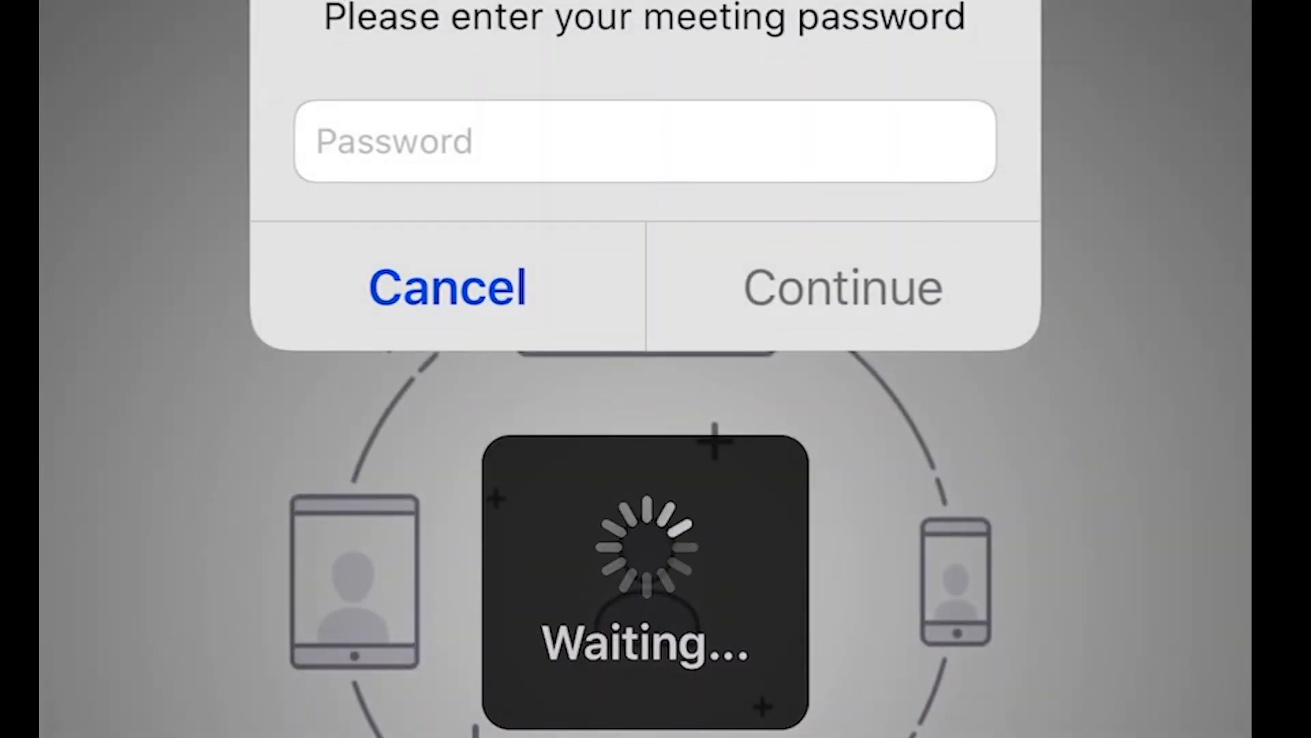
- Enter the password and join with video on and internet audio
left_click(825, 288)
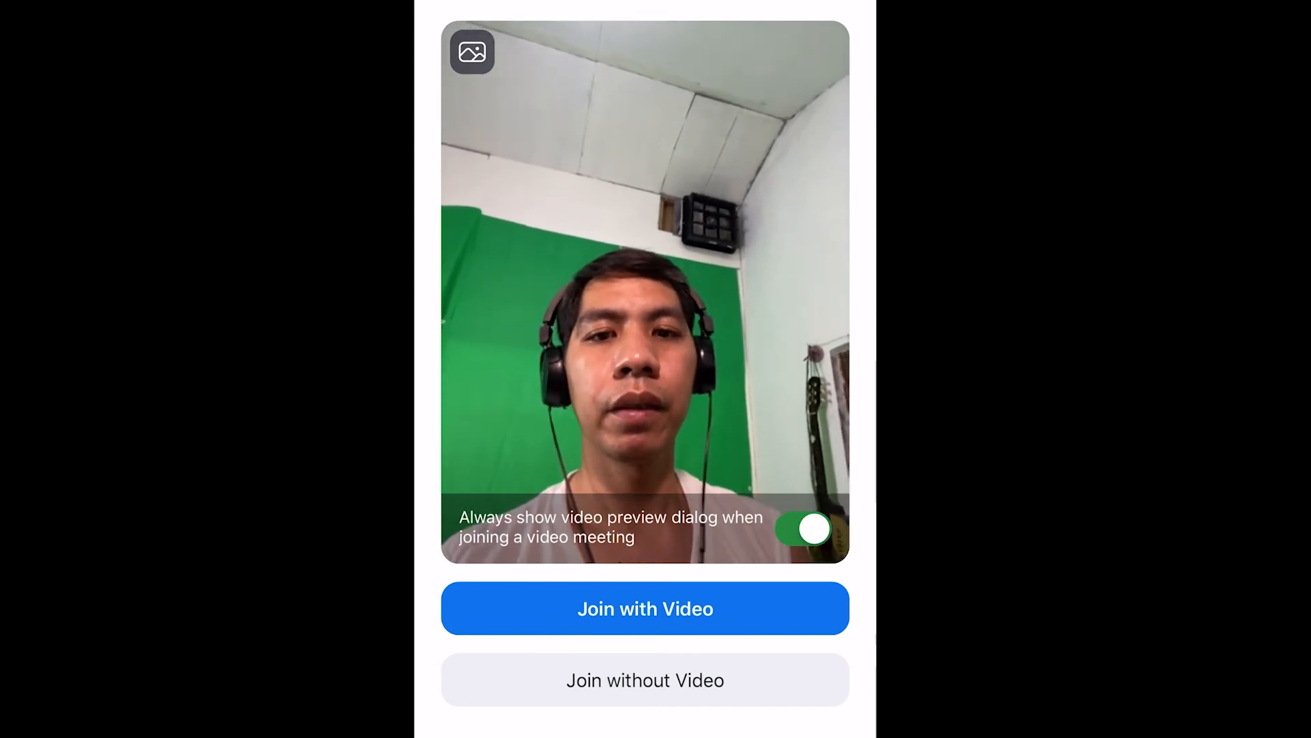
left_click(645, 609)
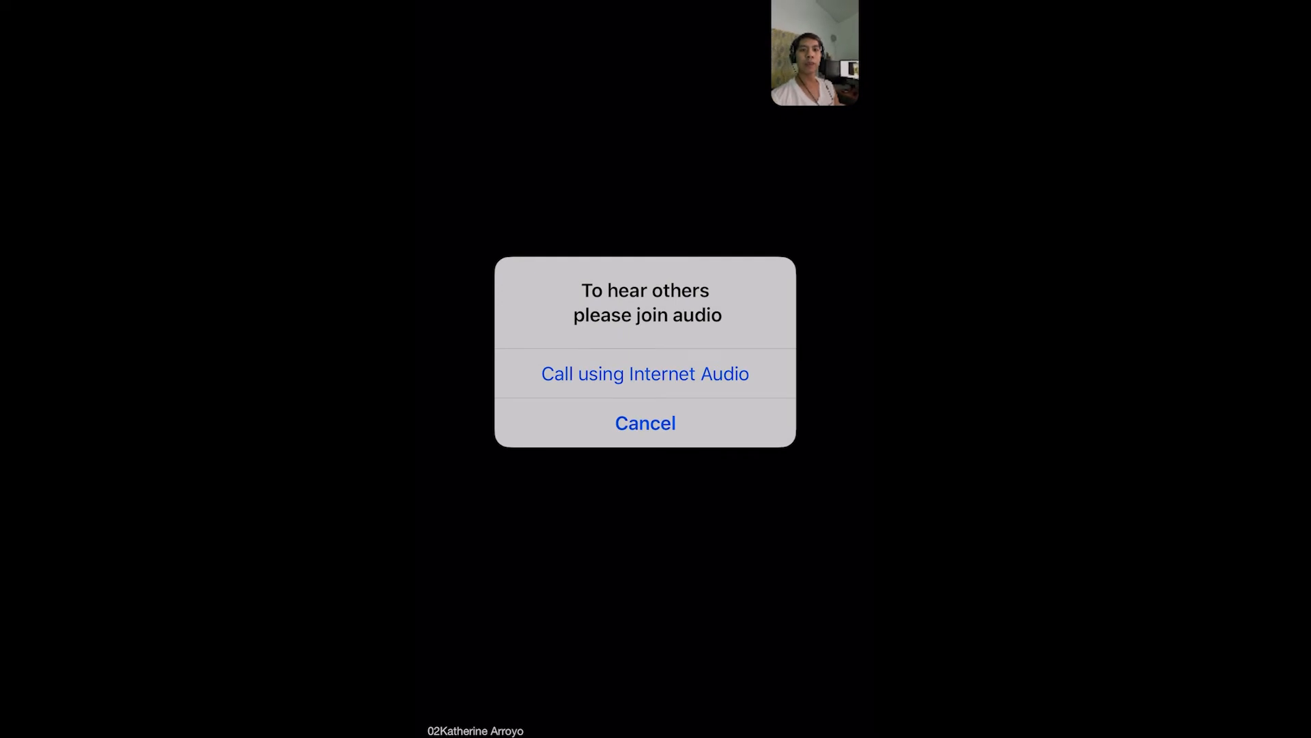
left_click(645, 373)
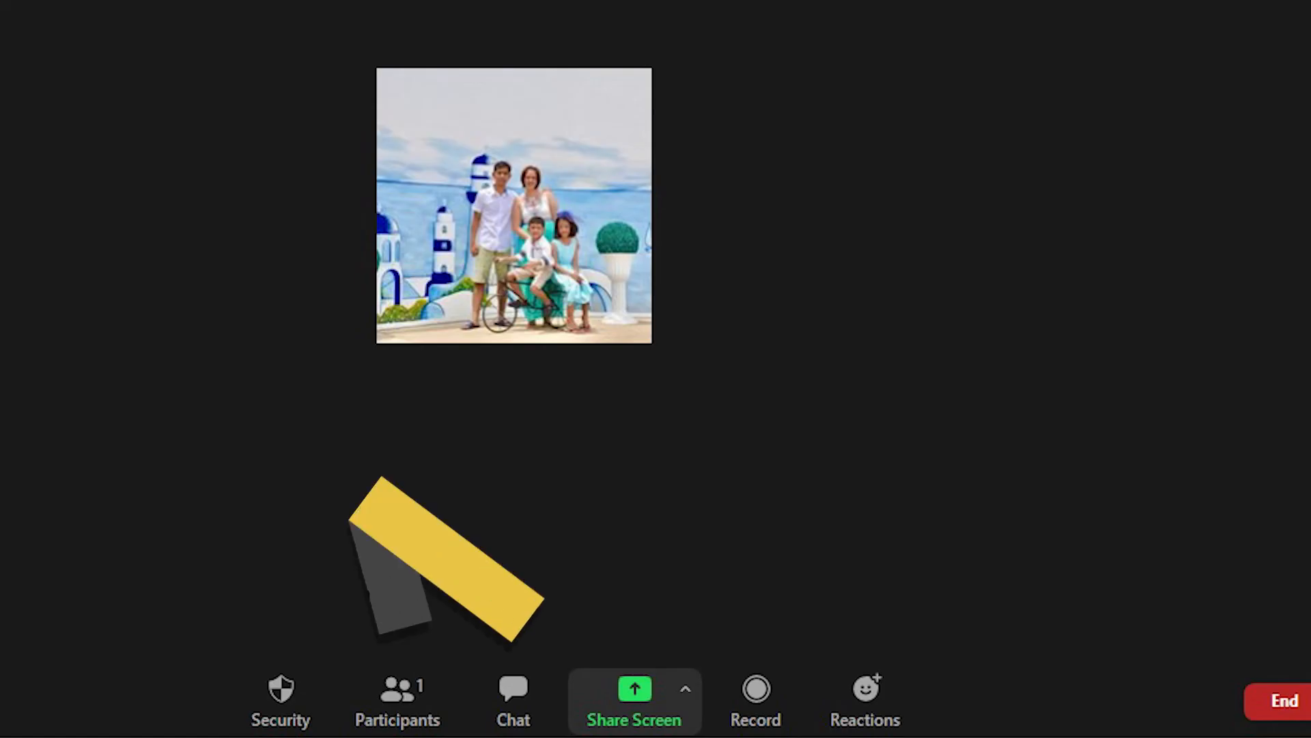
- Share the Chrome meeting window, then bring up the end-meeting options
left_click(633, 700)
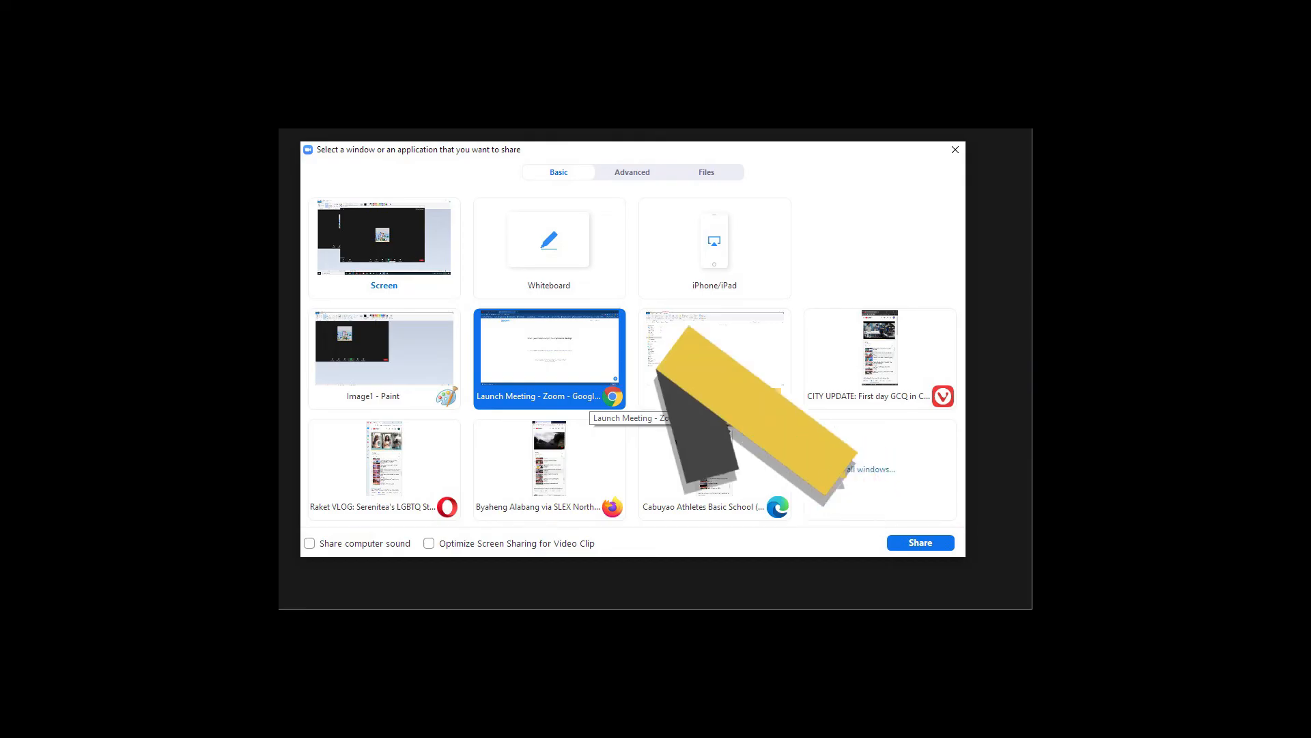
left_click(920, 542)
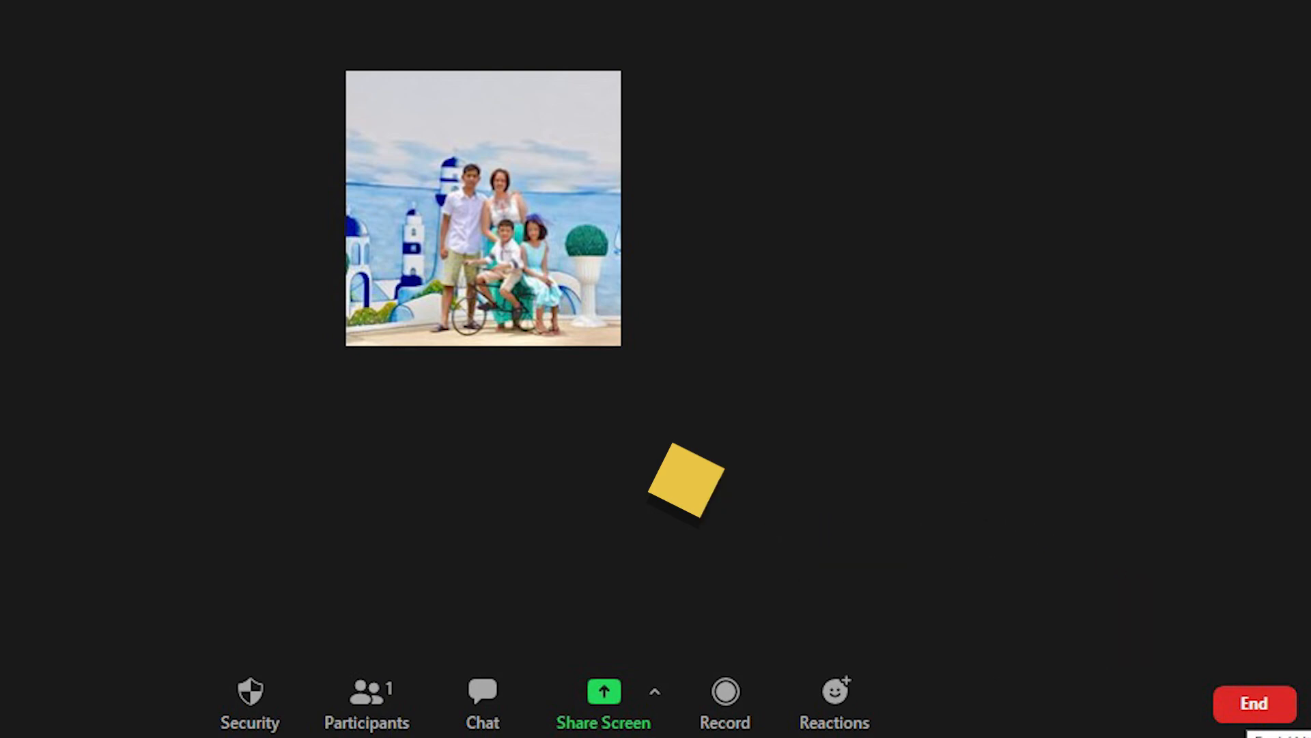
left_click(1255, 722)
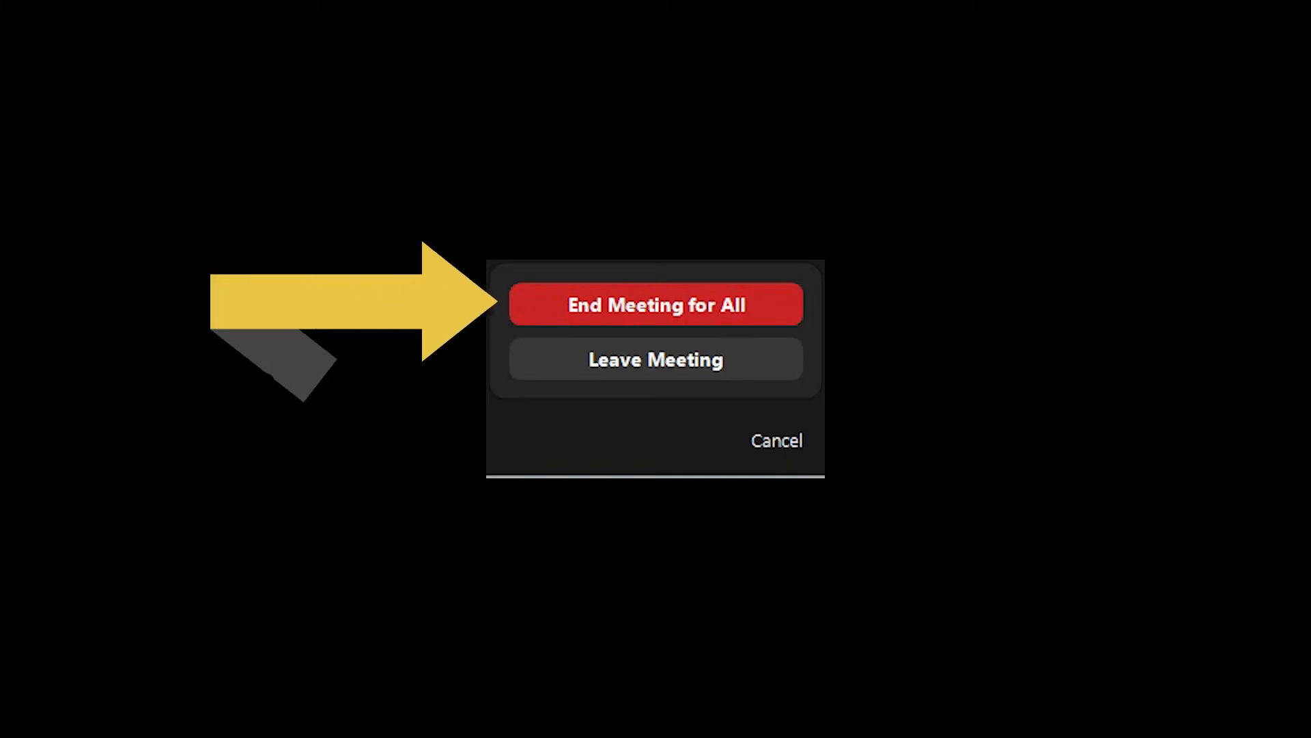